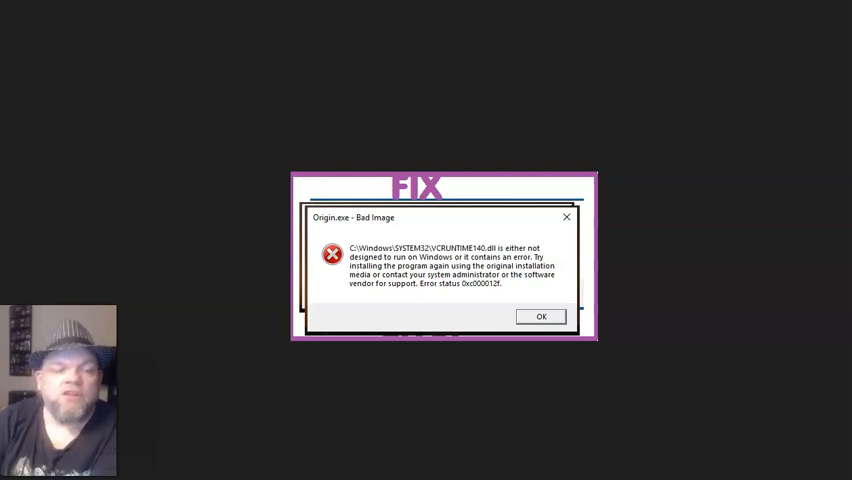
pyautogui.moveTo(145, 115)
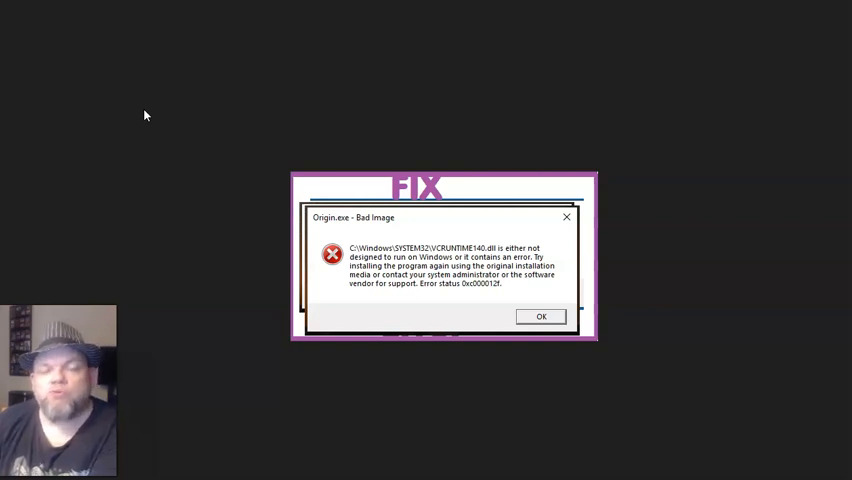
pyautogui.moveTo(132, 117)
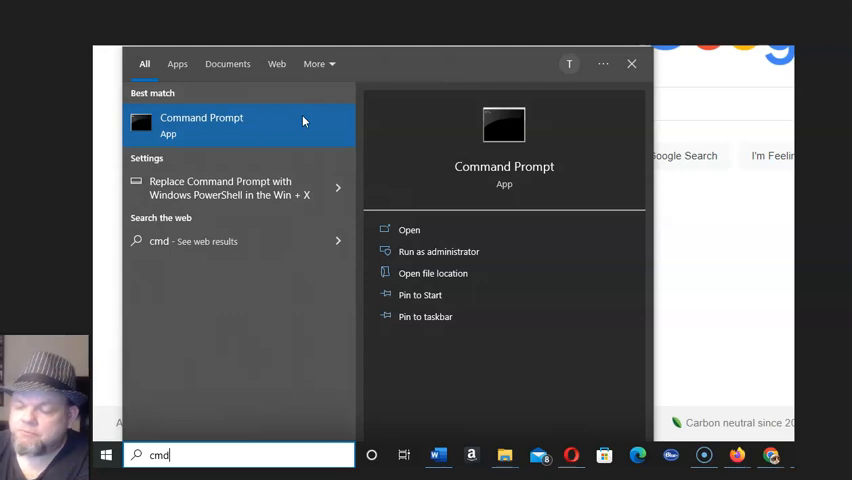
# Open Command Prompt from the 'cmd' search results under Best match.
pyautogui.click(409, 229)
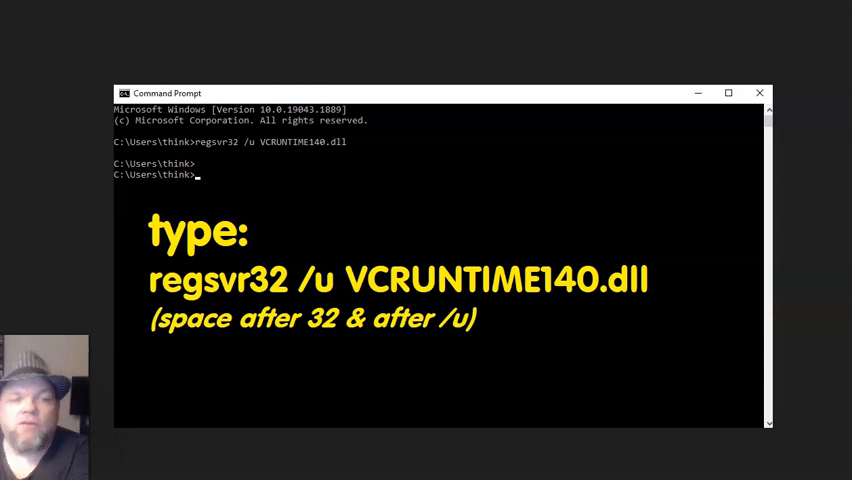
pyautogui.moveTo(617, 179)
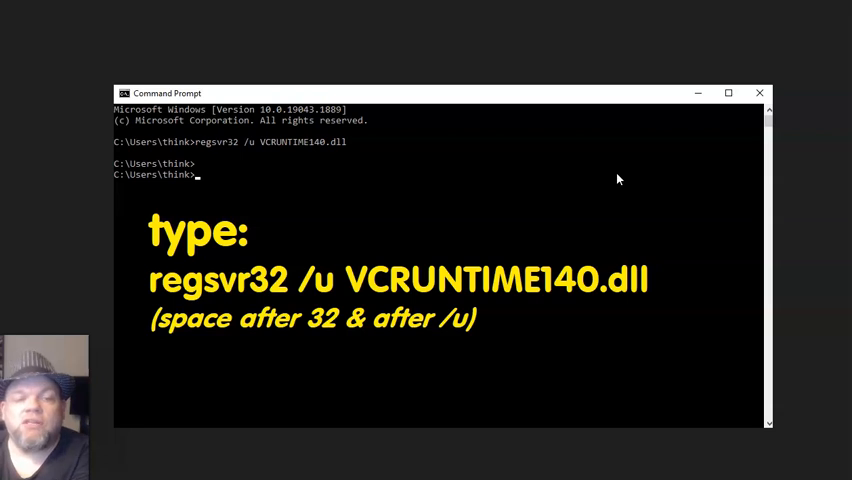
pyautogui.moveTo(544, 226)
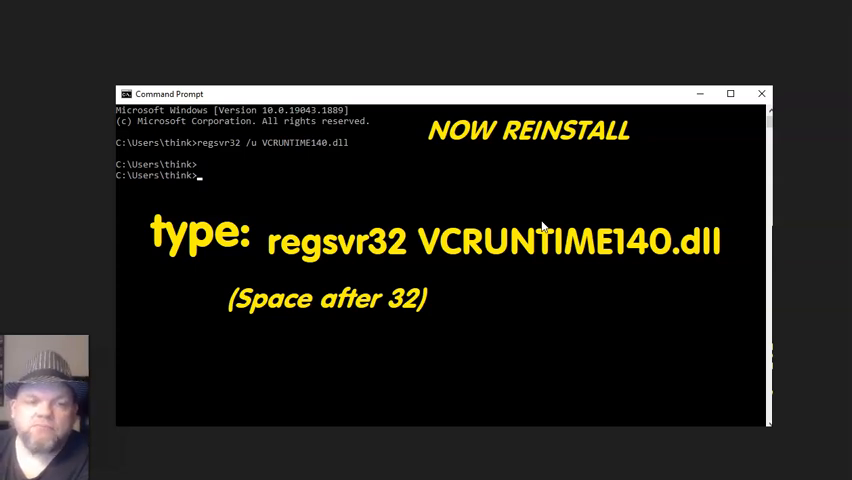
pyautogui.moveTo(538, 224)
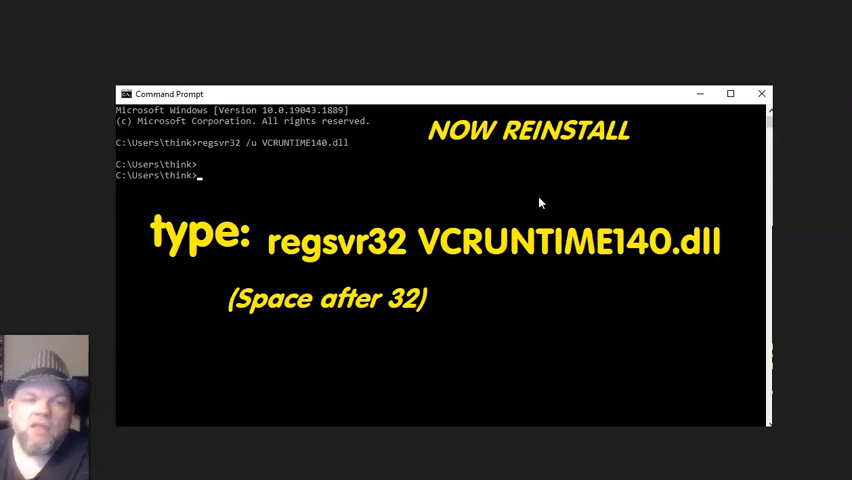
pyautogui.moveTo(559, 196)
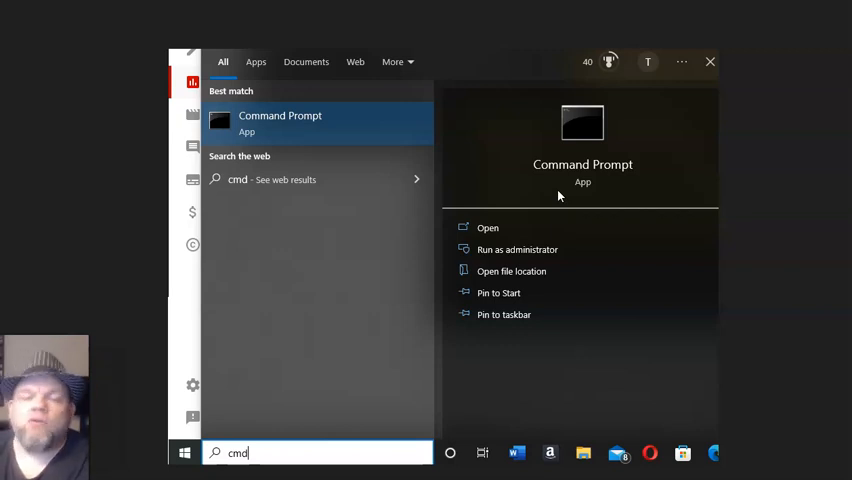
pyautogui.moveTo(626, 256)
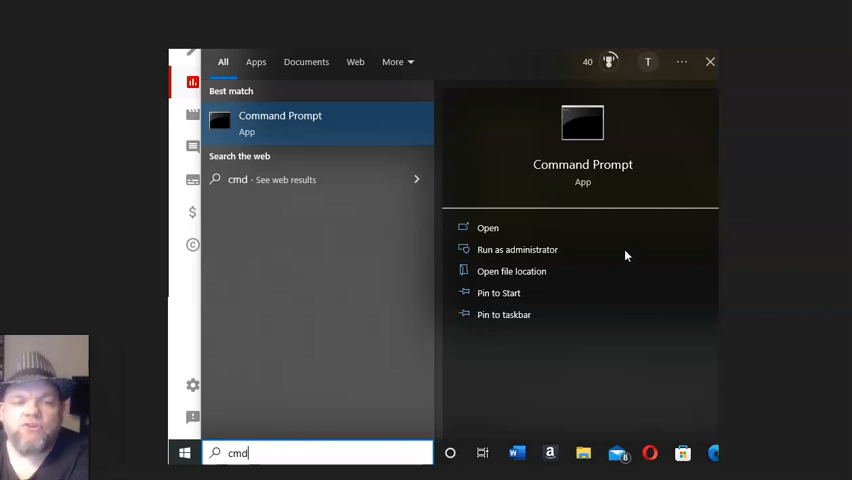
pyautogui.moveTo(270, 420)
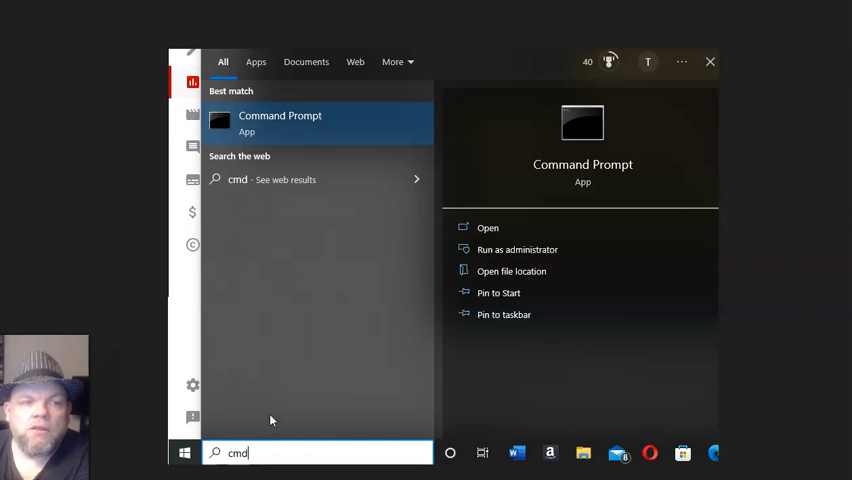
pyautogui.moveTo(379, 130)
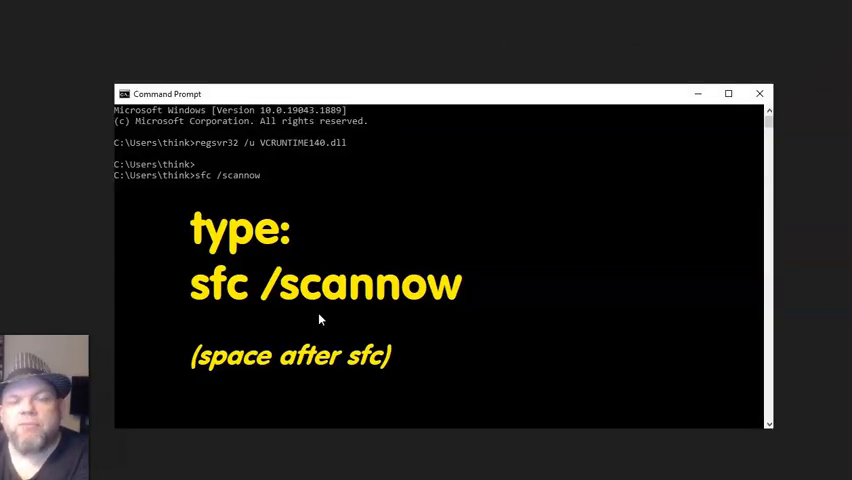
pyautogui.moveTo(190, 305)
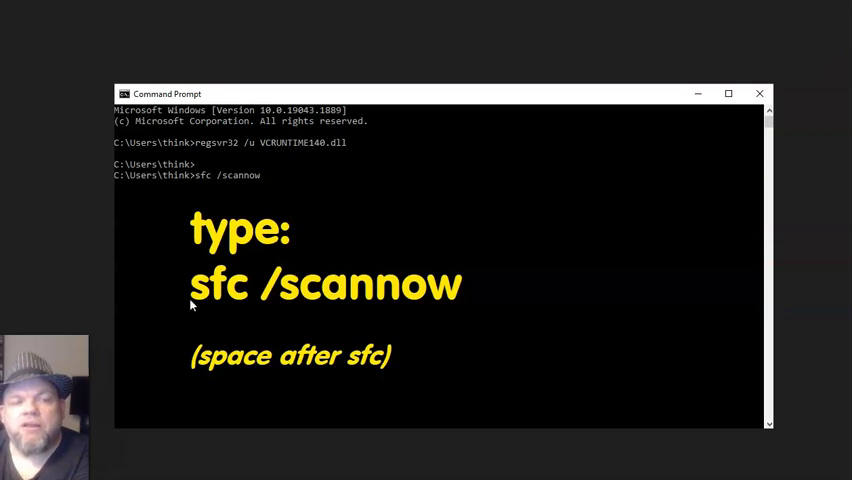
pyautogui.moveTo(249, 307)
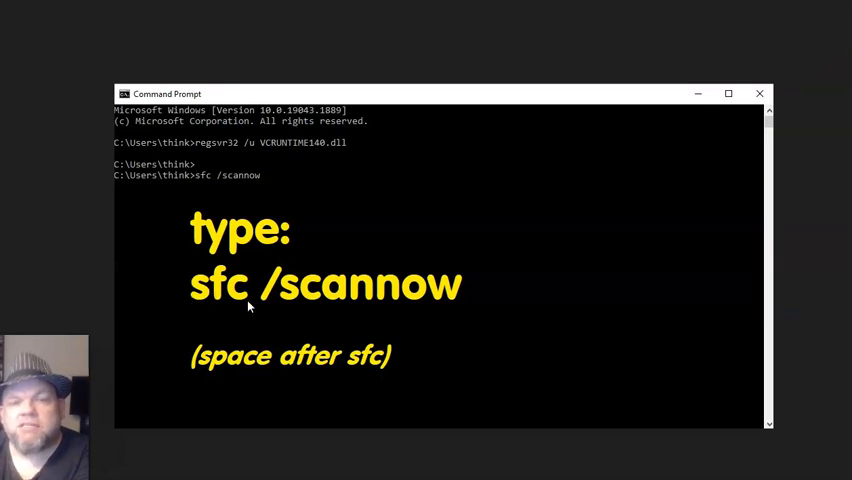
pyautogui.moveTo(291, 315)
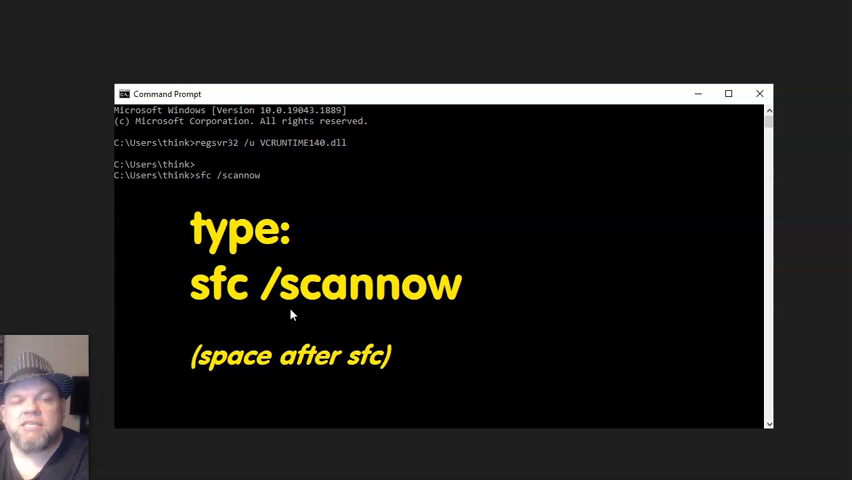
pyautogui.moveTo(490, 302)
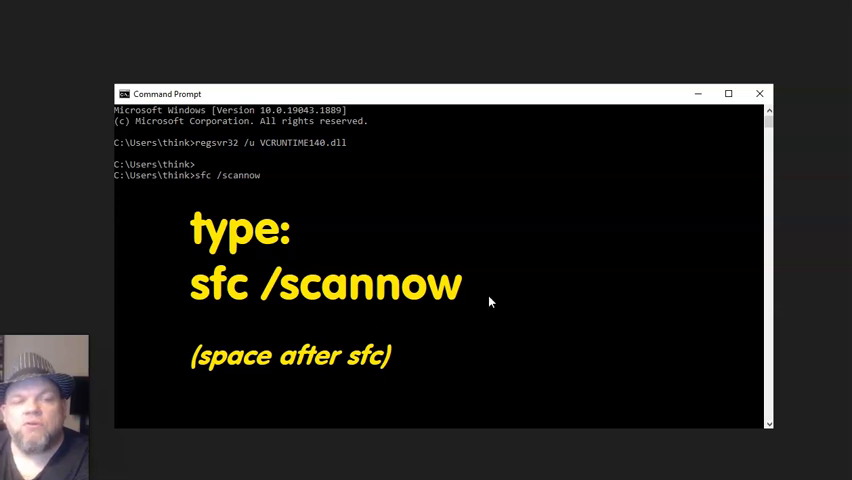
pyautogui.moveTo(366, 153)
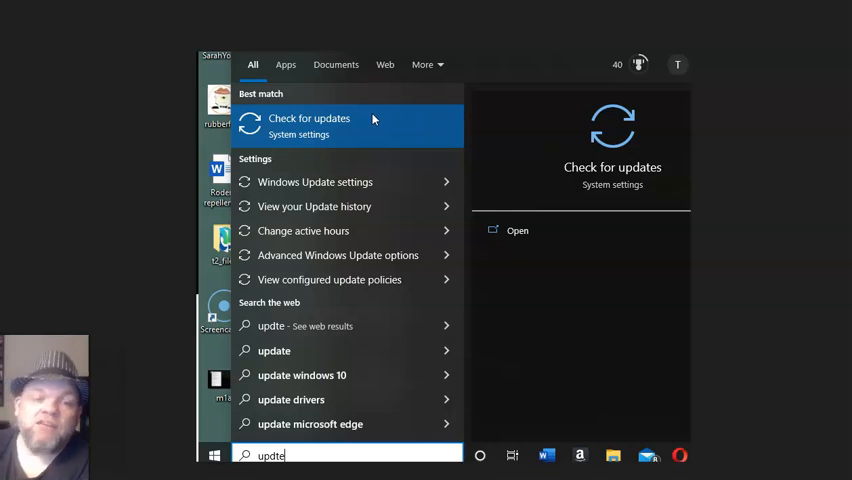
pyautogui.moveTo(520, 300)
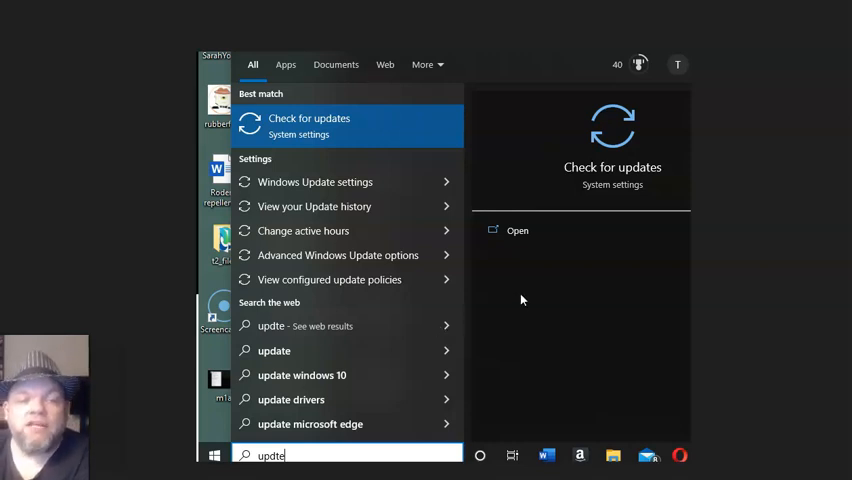
pyautogui.moveTo(510, 288)
pyautogui.write('programs')
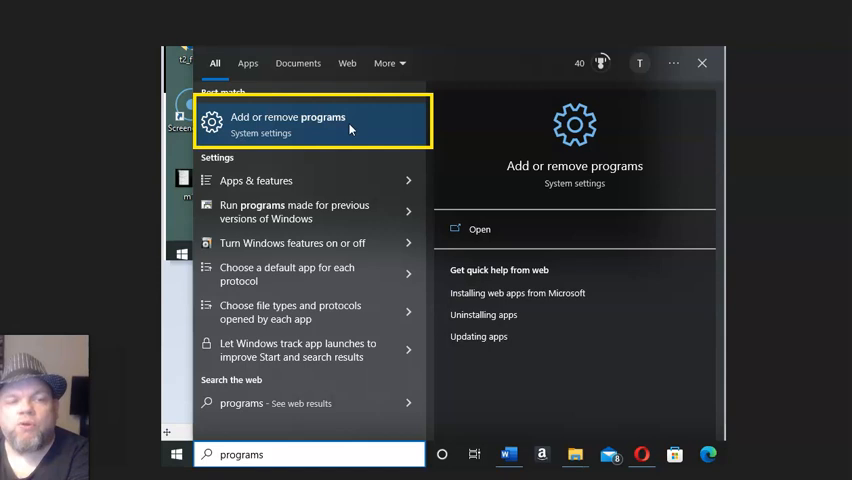
# Open Add or remove programs from the 'programs' search results.
pyautogui.click(287, 120)
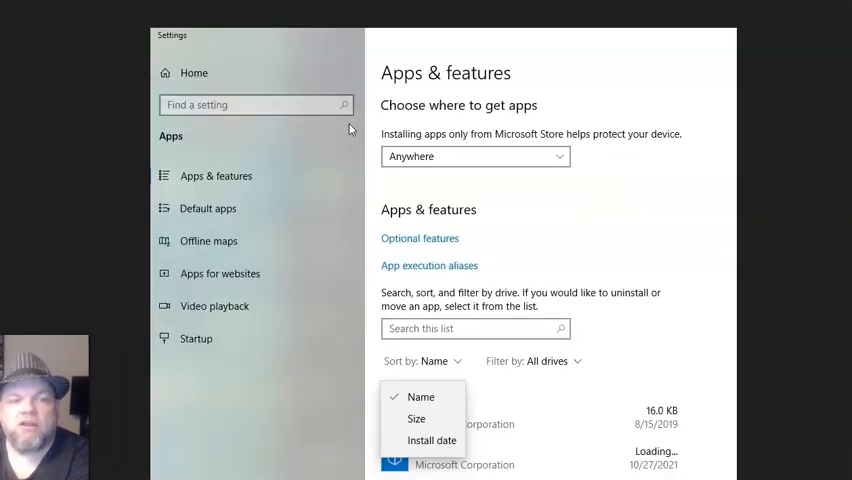
pyautogui.moveTo(438, 333)
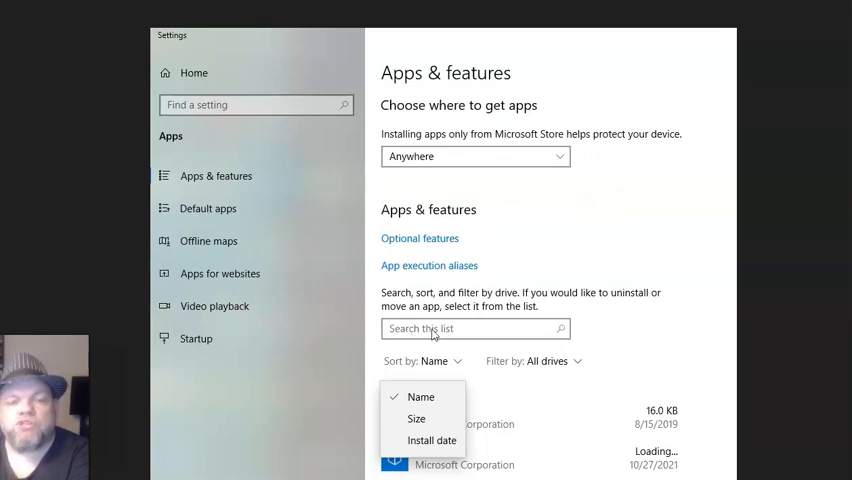
pyautogui.moveTo(634, 331)
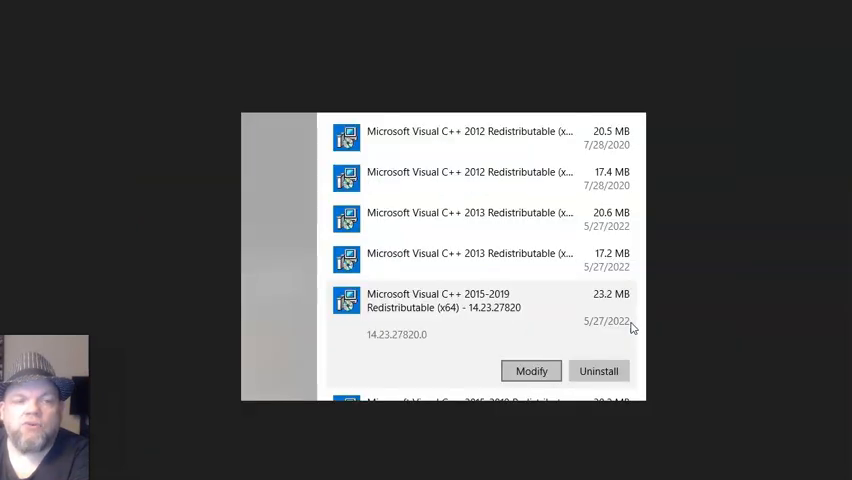
pyautogui.moveTo(407, 135)
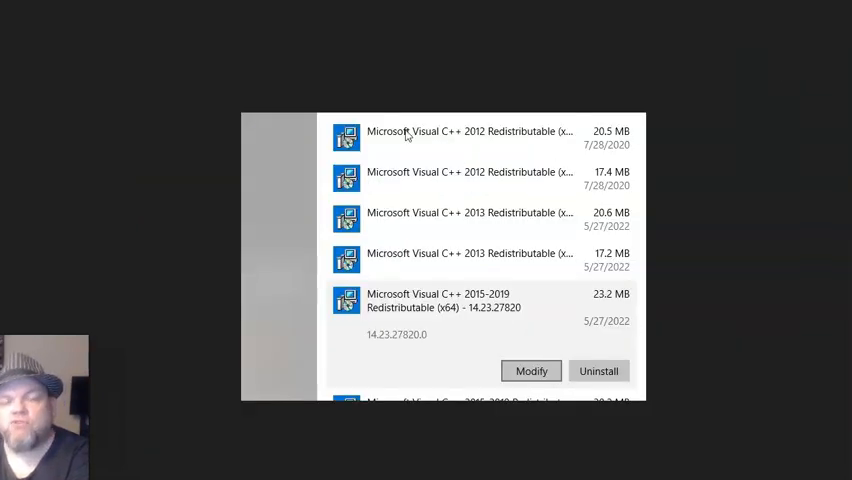
pyautogui.moveTo(531, 311)
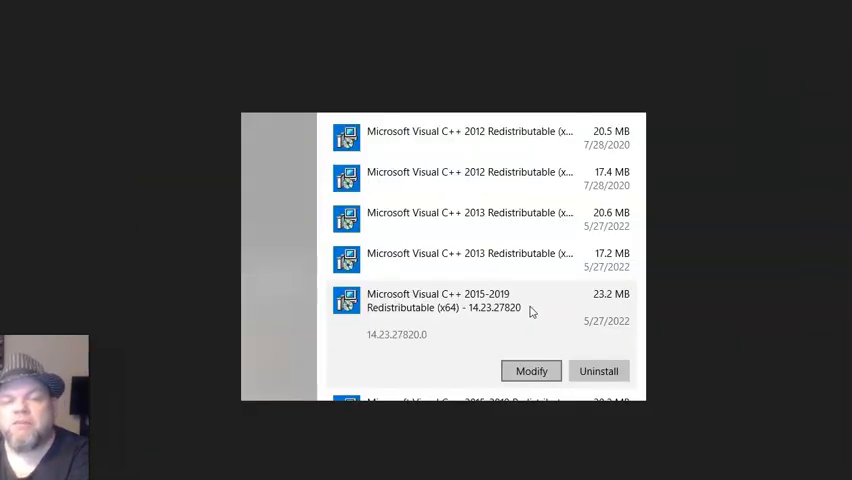
pyautogui.moveTo(430, 310)
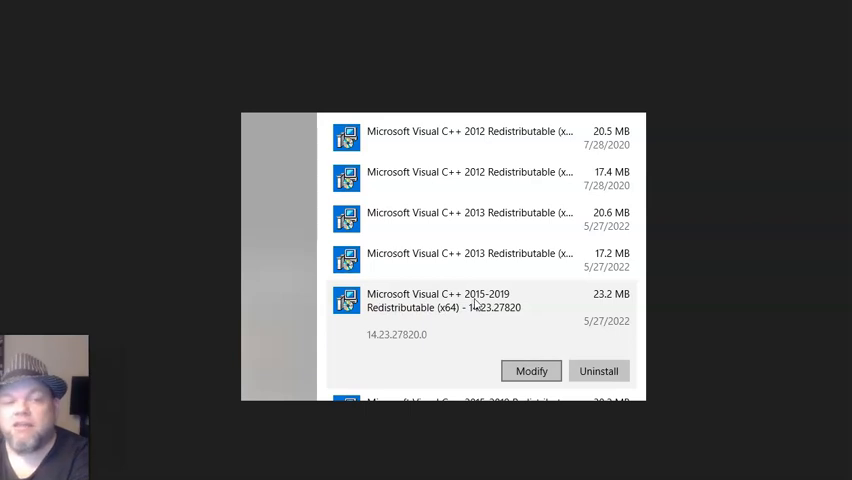
pyautogui.moveTo(509, 188)
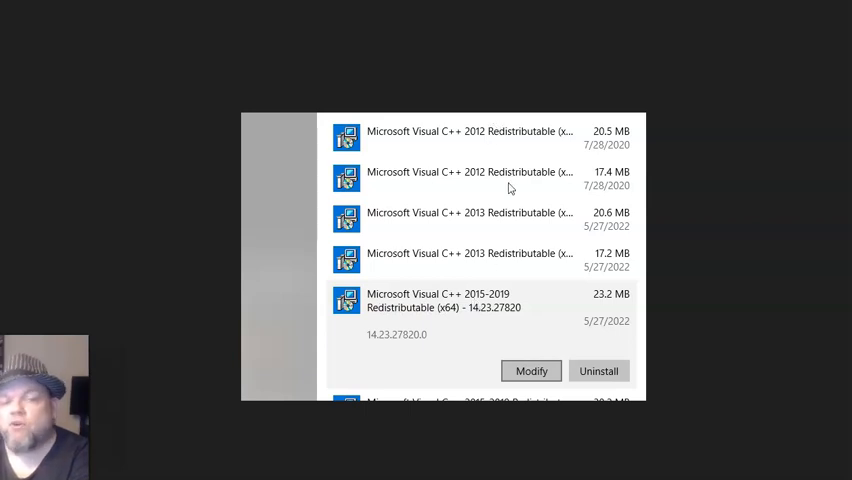
pyautogui.moveTo(532, 294)
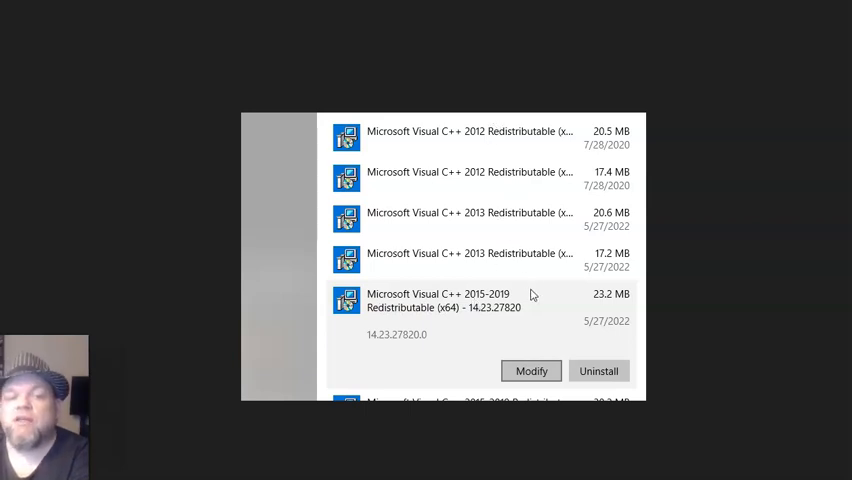
pyautogui.moveTo(480, 307)
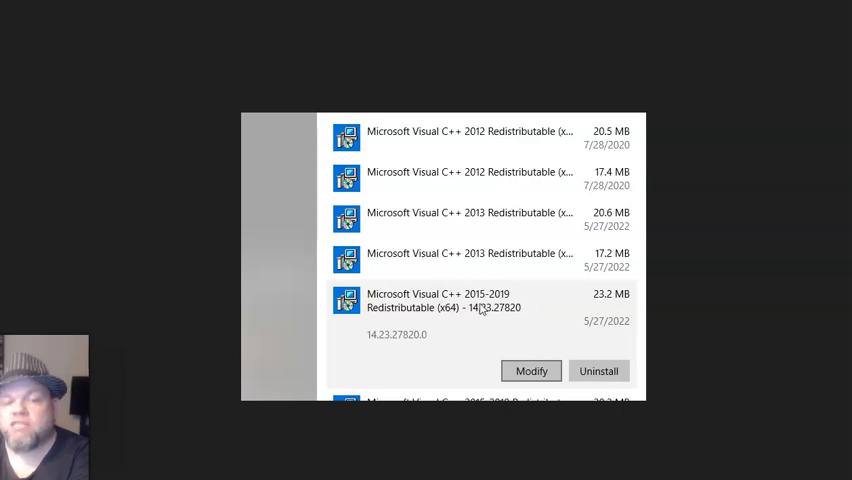
pyautogui.moveTo(534, 303)
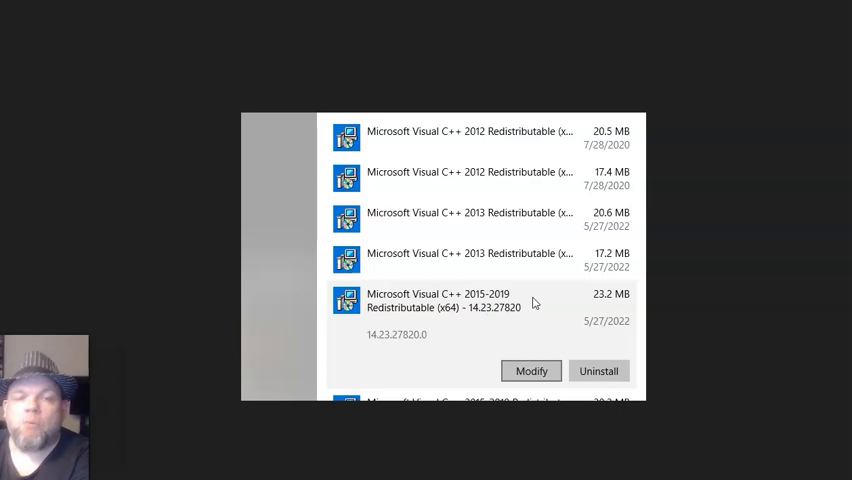
pyautogui.moveTo(575, 315)
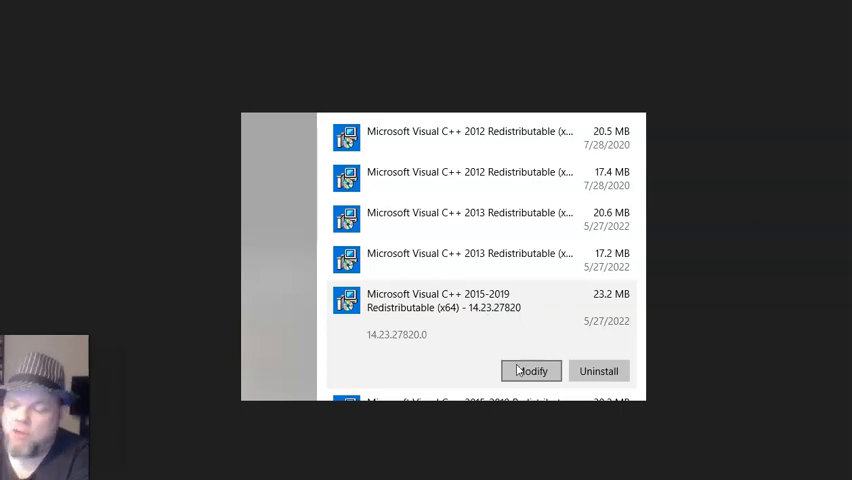
# Open Modify setup for Microsoft Visual C++ 2015-2019 Redistributable (x64).
pyautogui.click(531, 371)
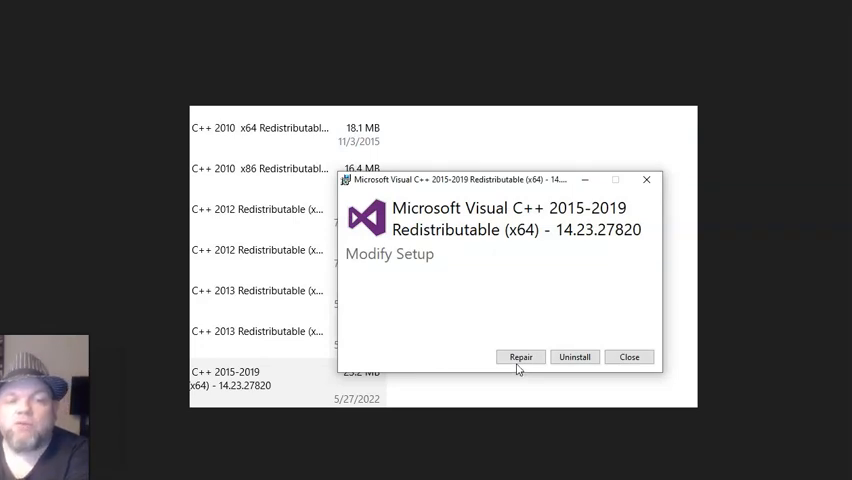
pyautogui.moveTo(512, 302)
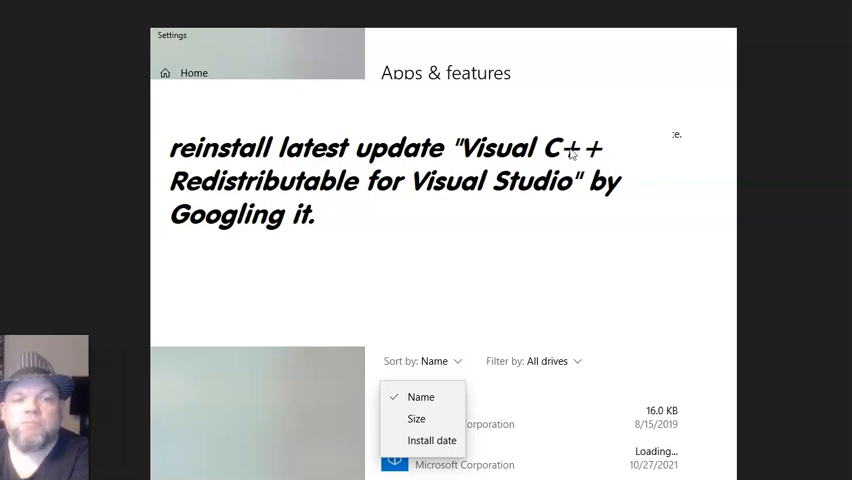
pyautogui.moveTo(500, 209)
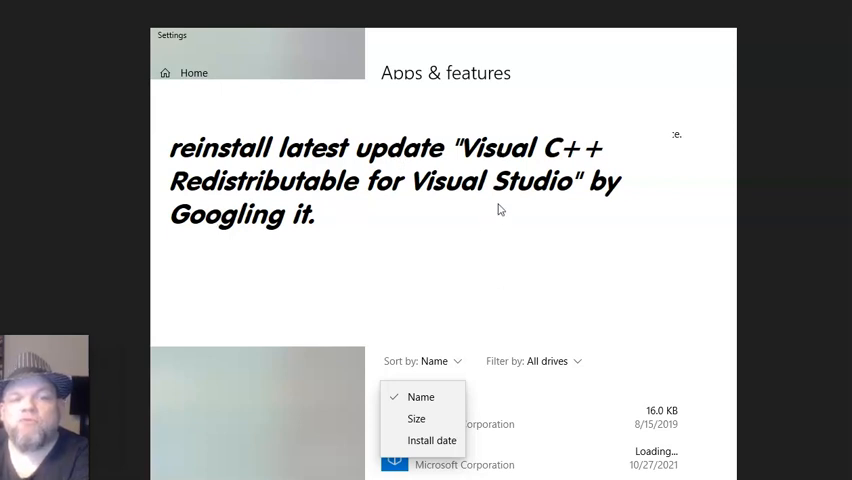
pyautogui.moveTo(555, 228)
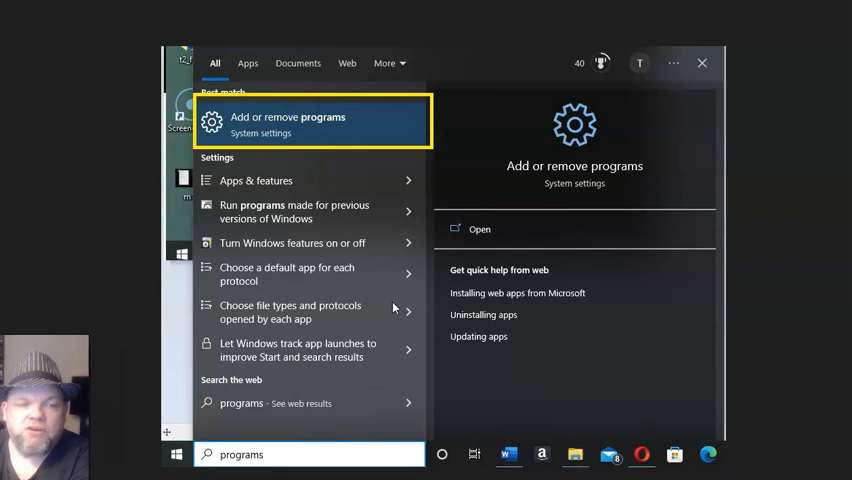
# Reopen Apps & features via the Add or remove programs search result.
pyautogui.click(288, 124)
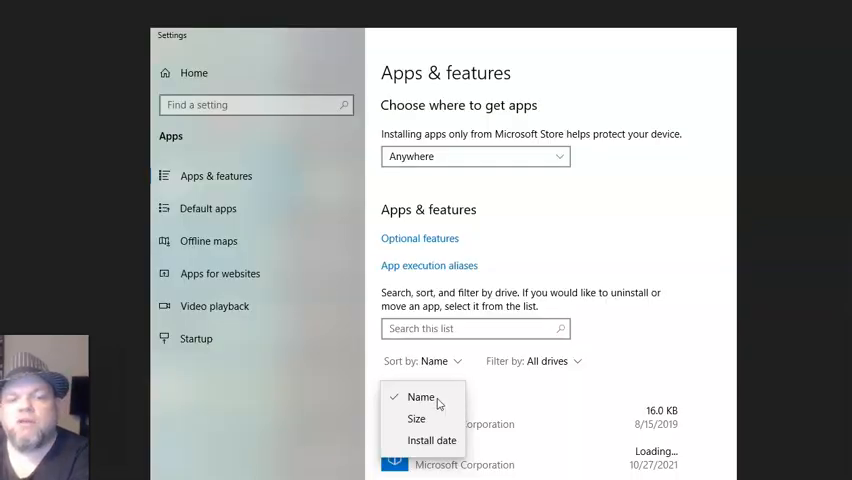
pyautogui.moveTo(657, 214)
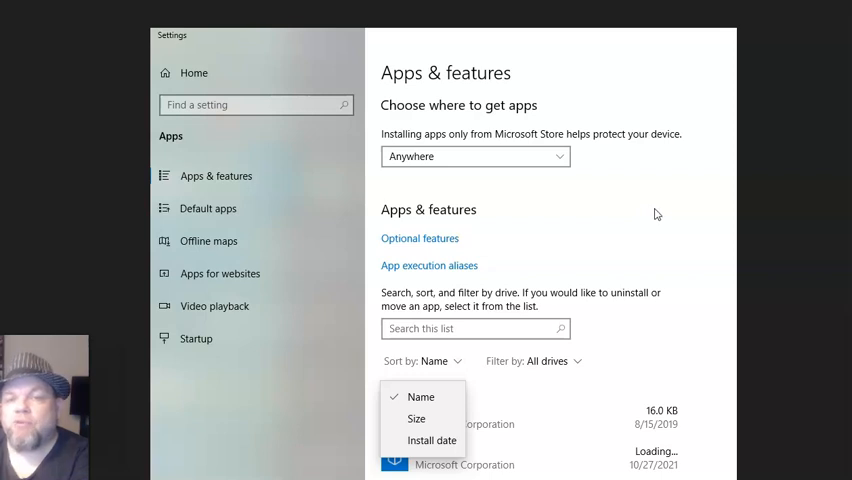